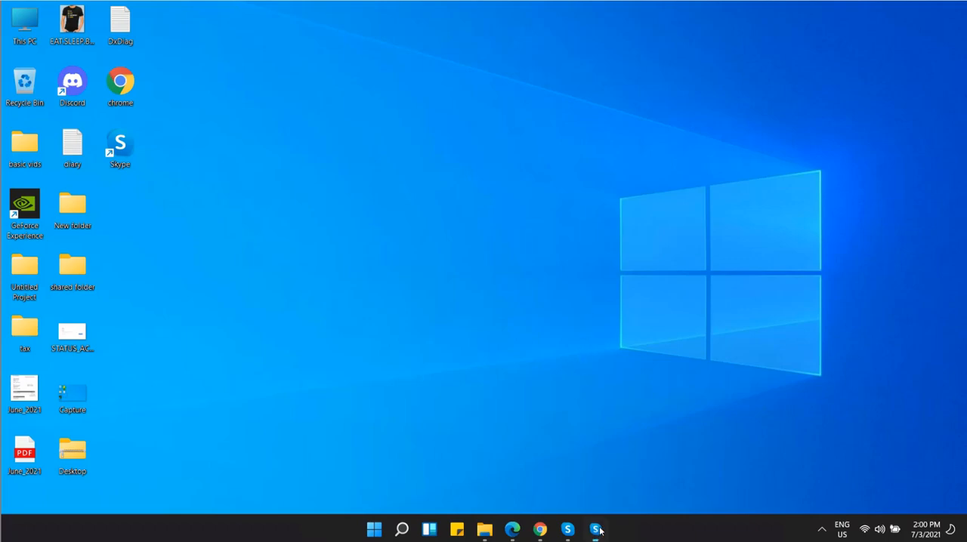
Launch Skype and go to the Audio & Video section of its settings via the ⋯ menu
click(595, 529)
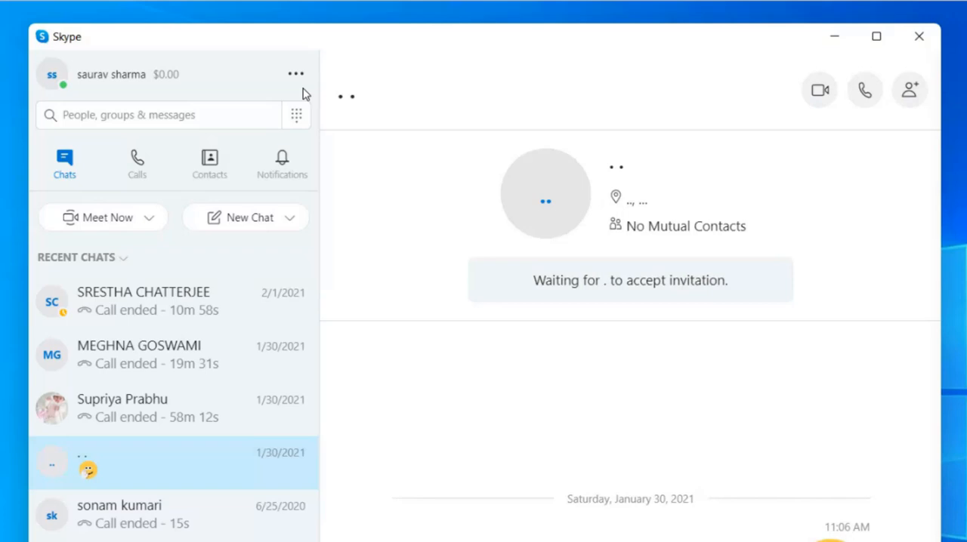
click(296, 74)
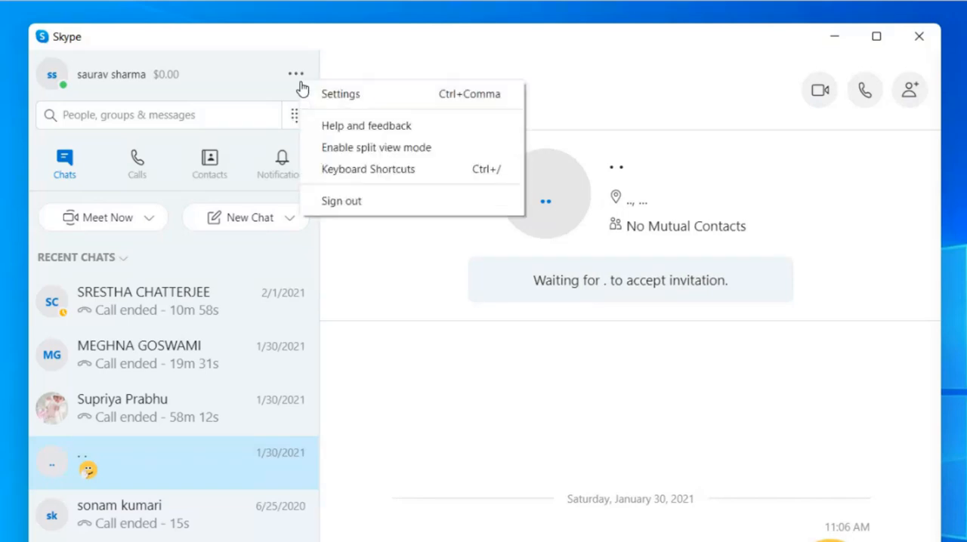
mouse_move(355, 98)
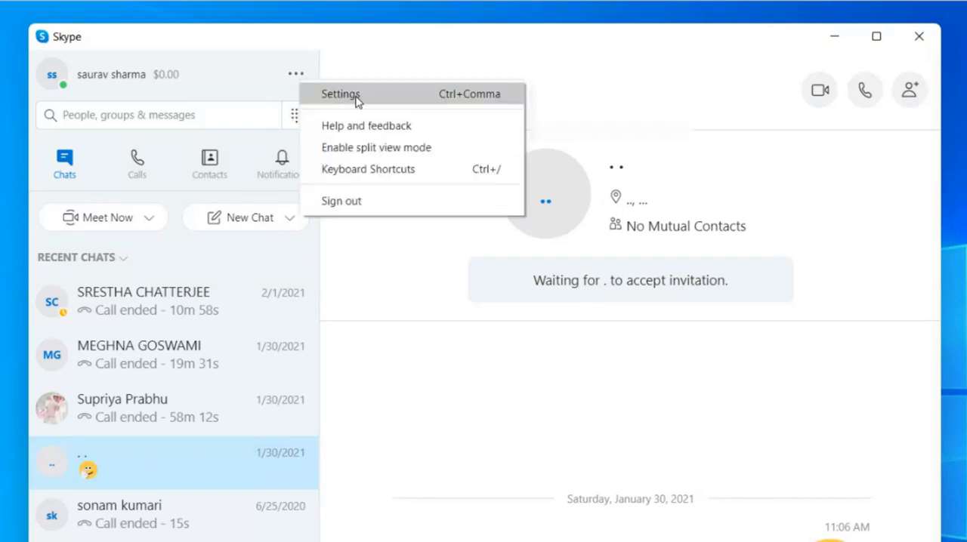
click(341, 94)
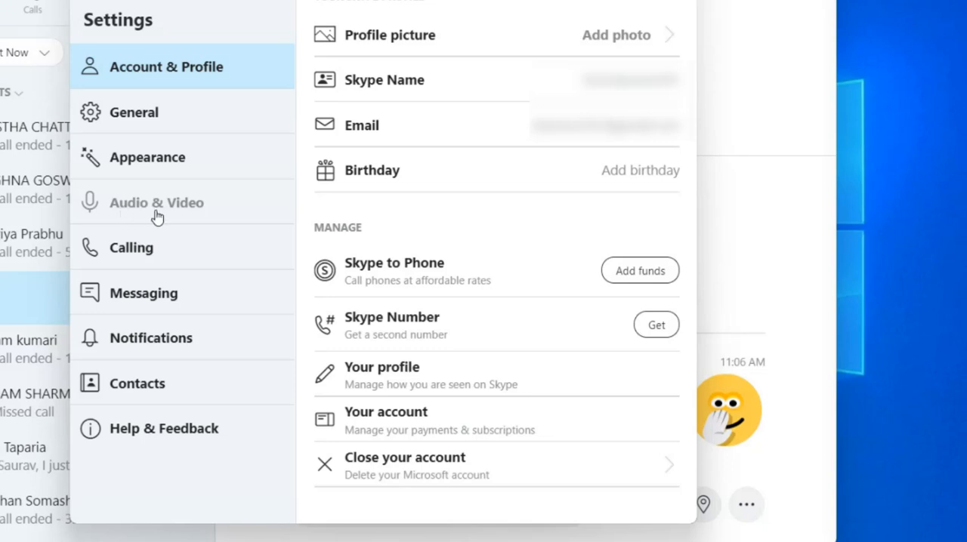
click(157, 203)
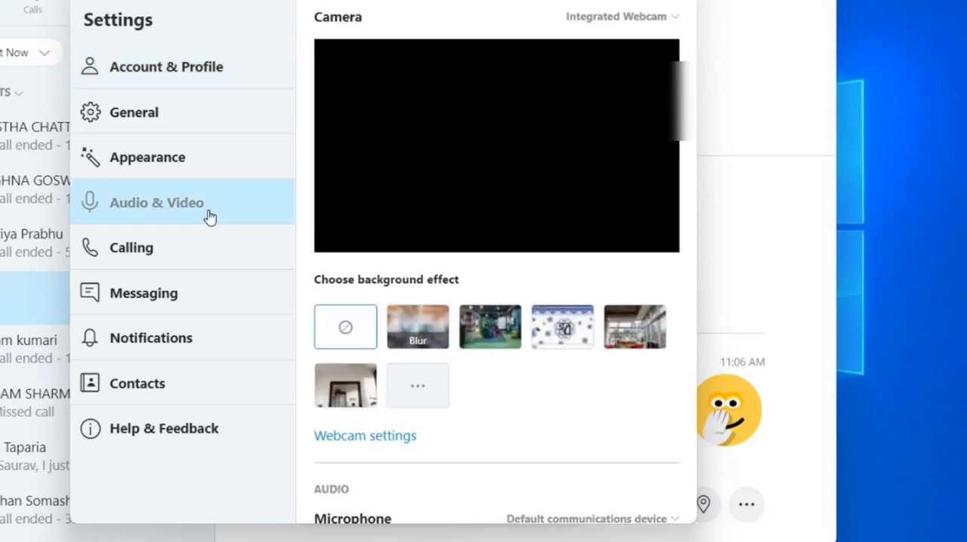
Select Microphone (Realtek Audio) as Skype's input device
scroll(down, 3)
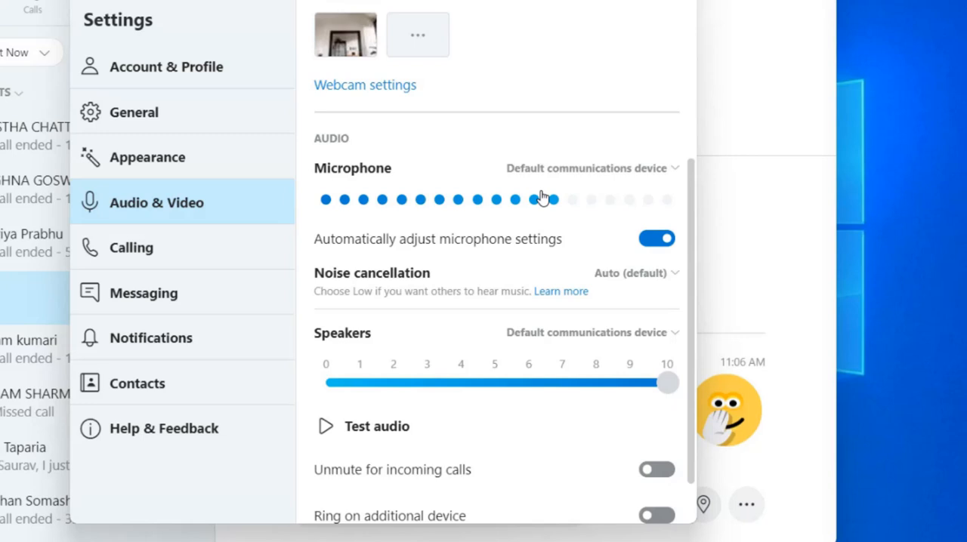
scroll(down, 3)
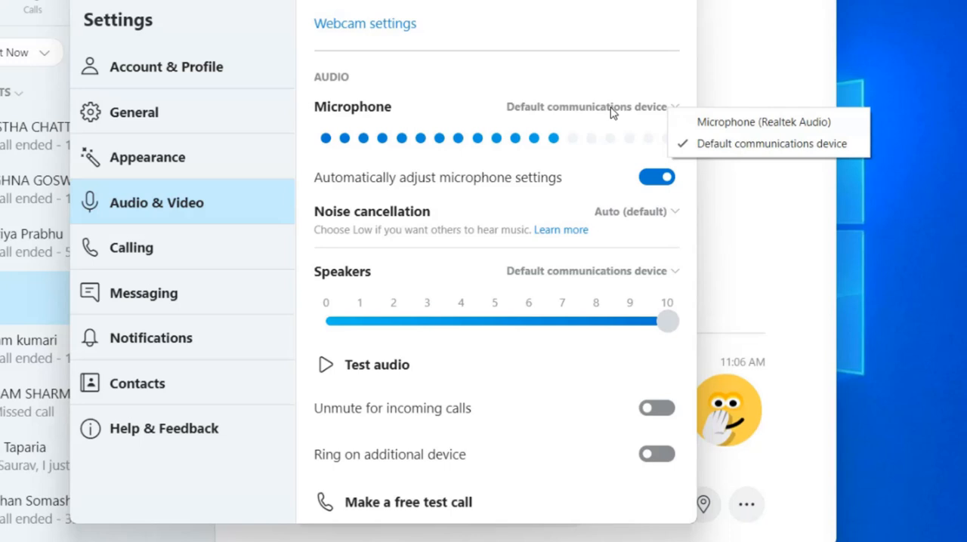
click(764, 121)
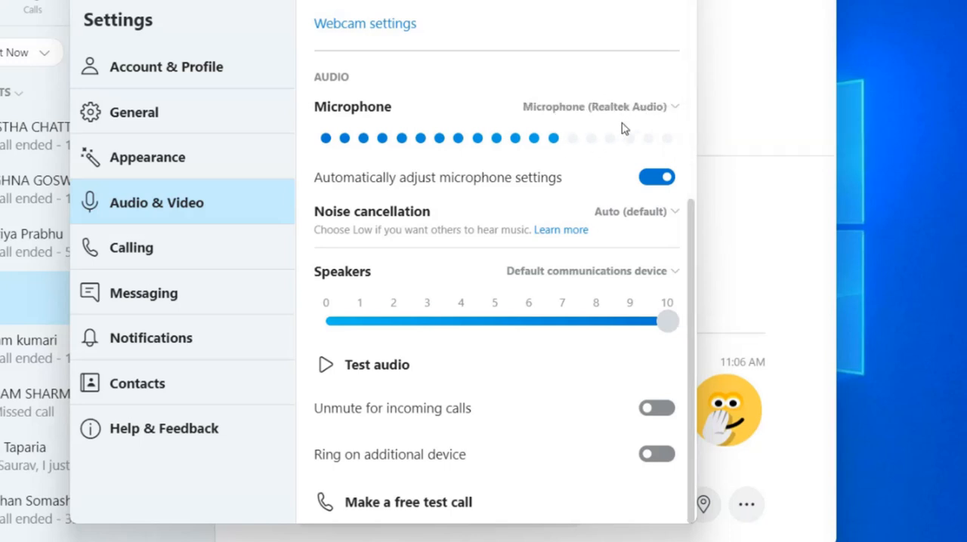
mouse_move(526, 155)
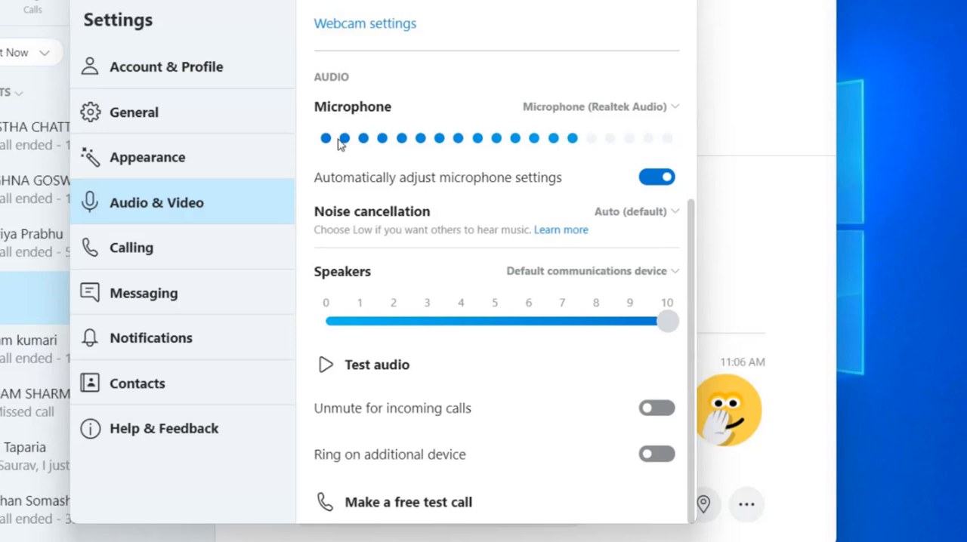
mouse_move(552, 151)
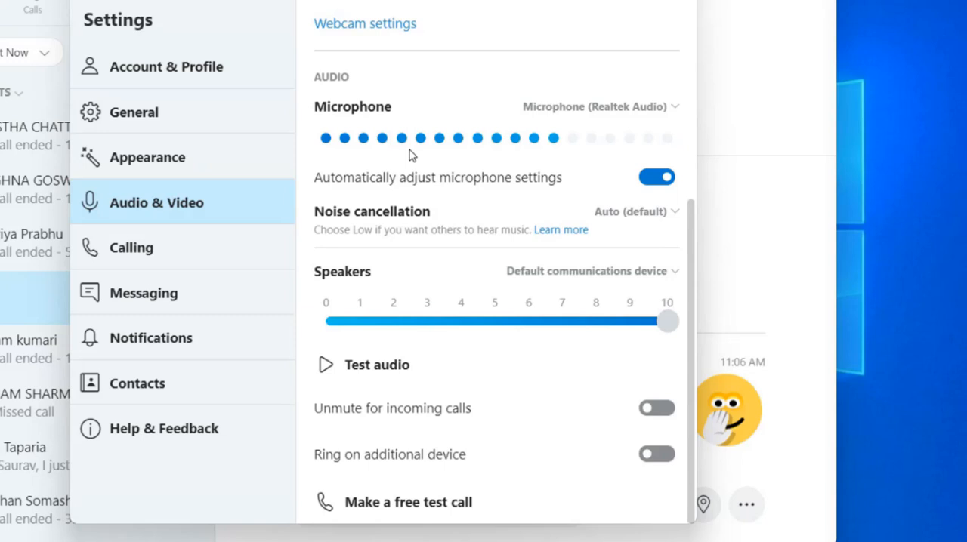
mouse_move(522, 157)
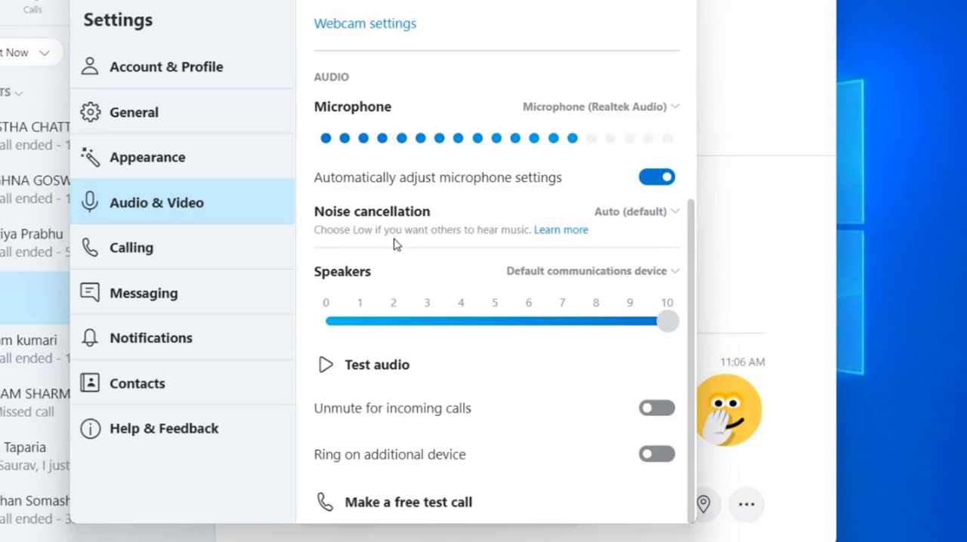
mouse_move(632, 278)
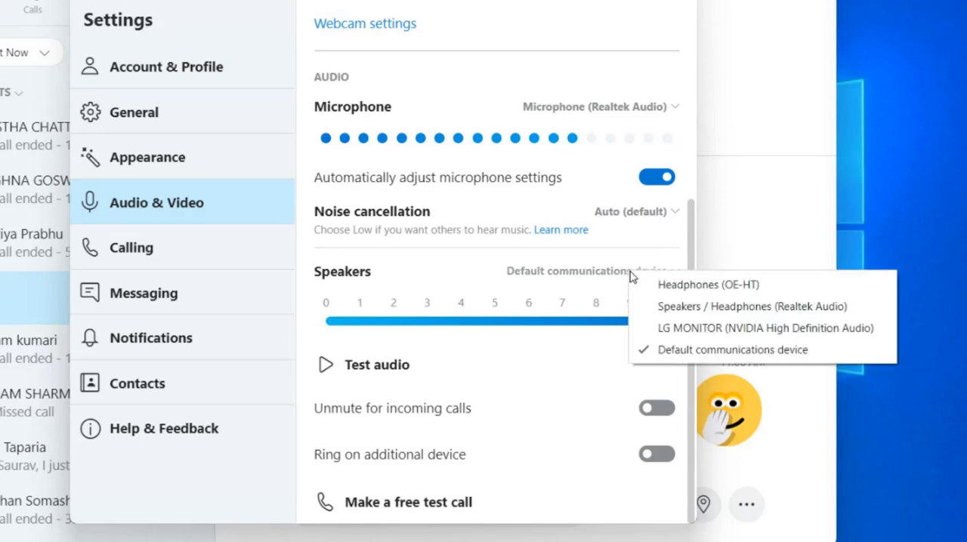
mouse_move(653, 323)
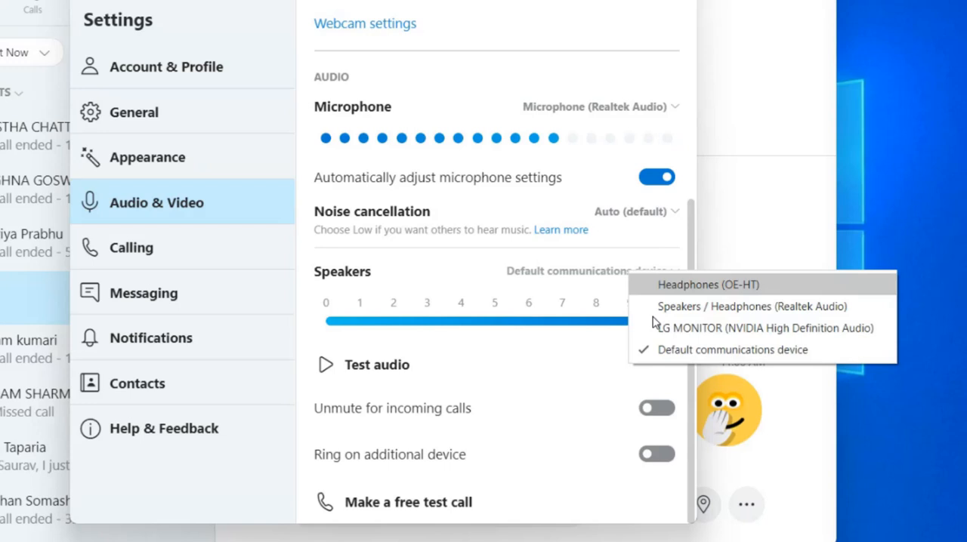
Select LG MONITOR (NVIDIA High Definition Audio) as Skype's speakers and confirm it in the device list
click(756, 327)
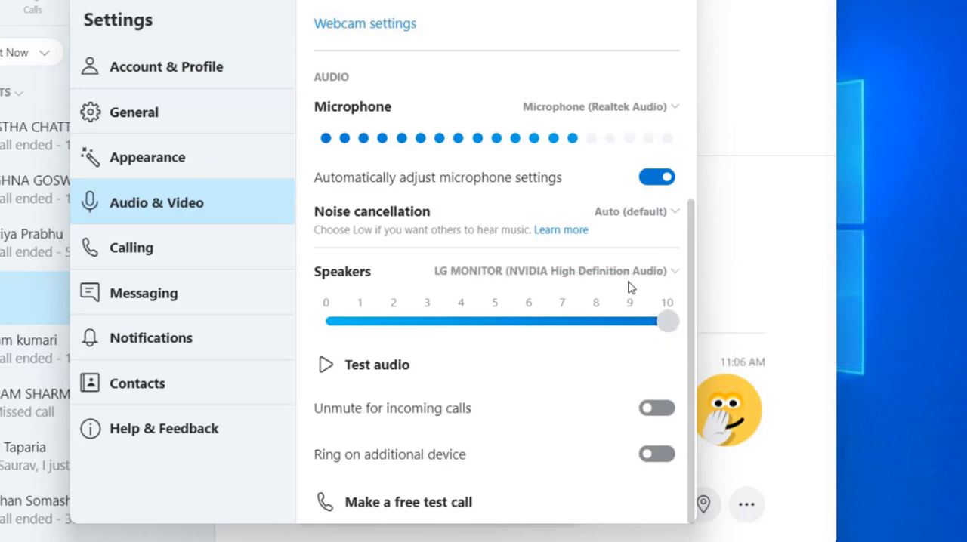
mouse_move(512, 274)
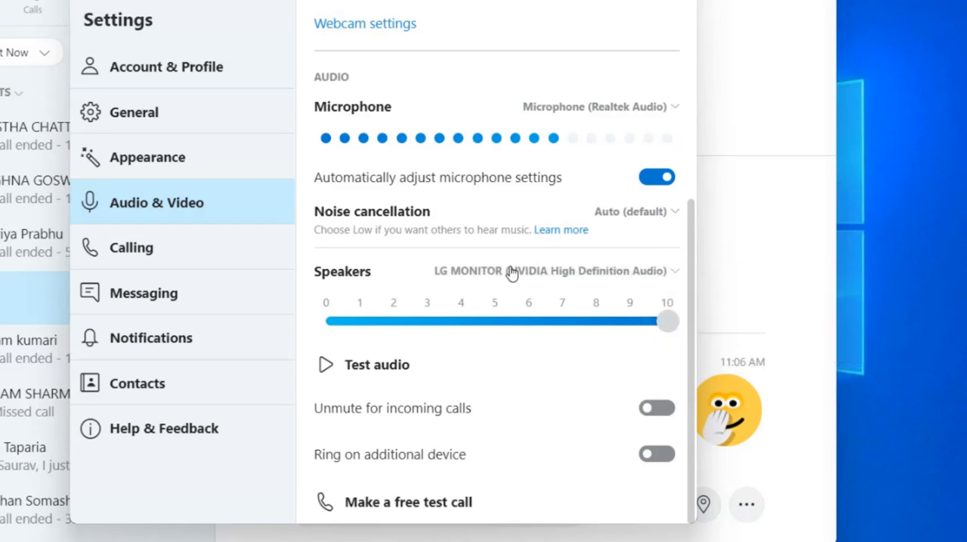
click(551, 271)
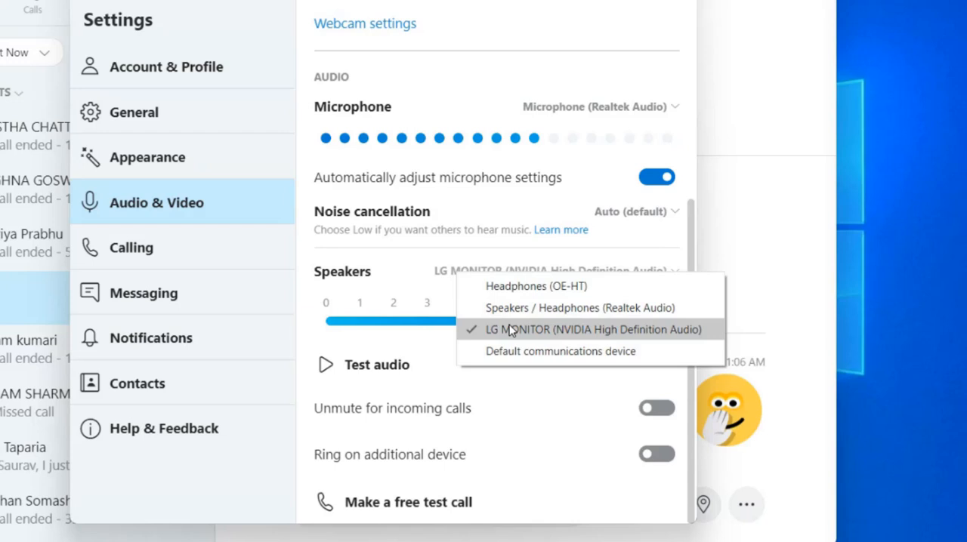
click(579, 329)
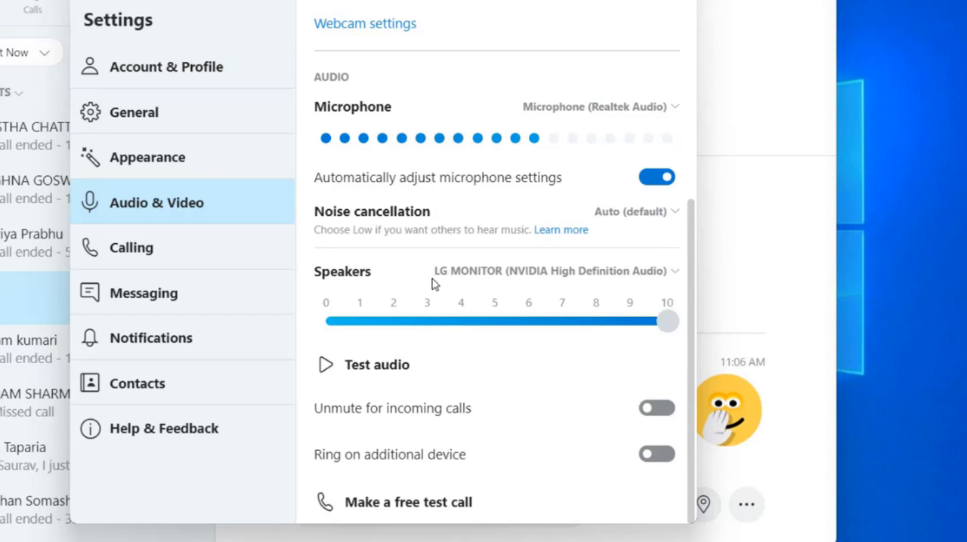
mouse_move(401, 164)
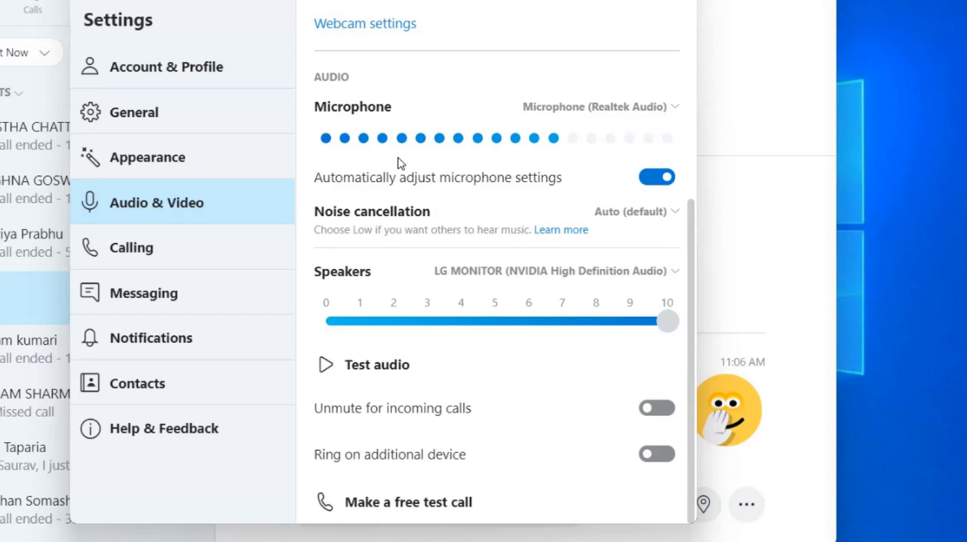
mouse_move(466, 77)
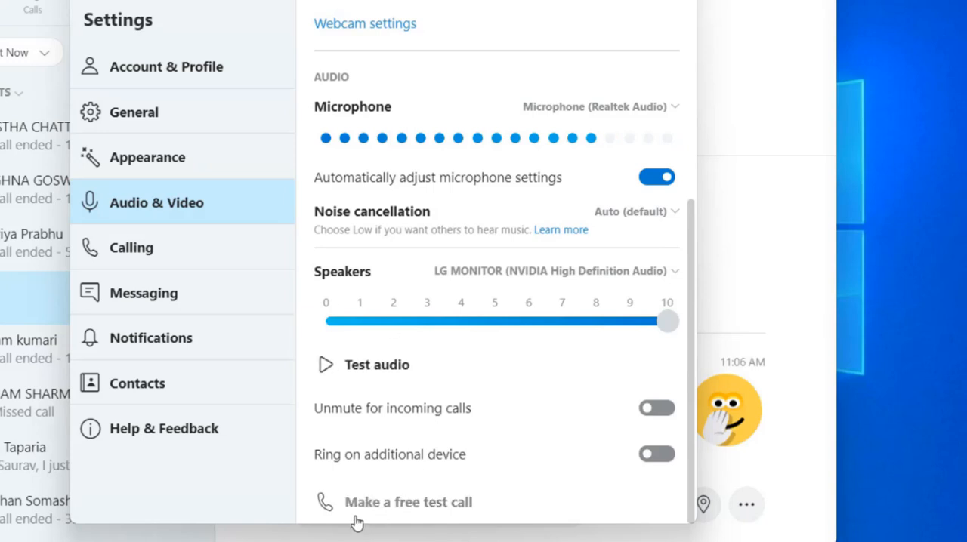
mouse_move(475, 517)
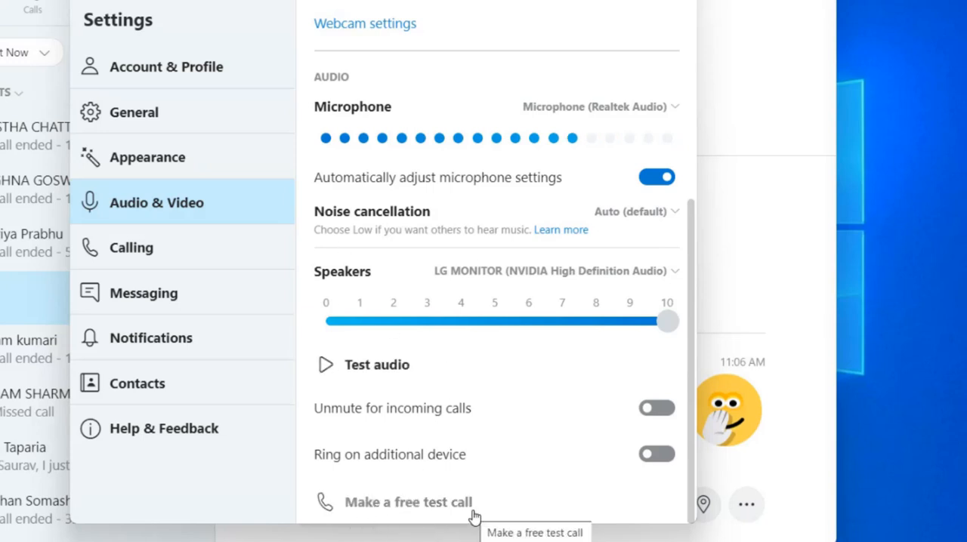
Start a free test call from Skype's audio settings
click(408, 502)
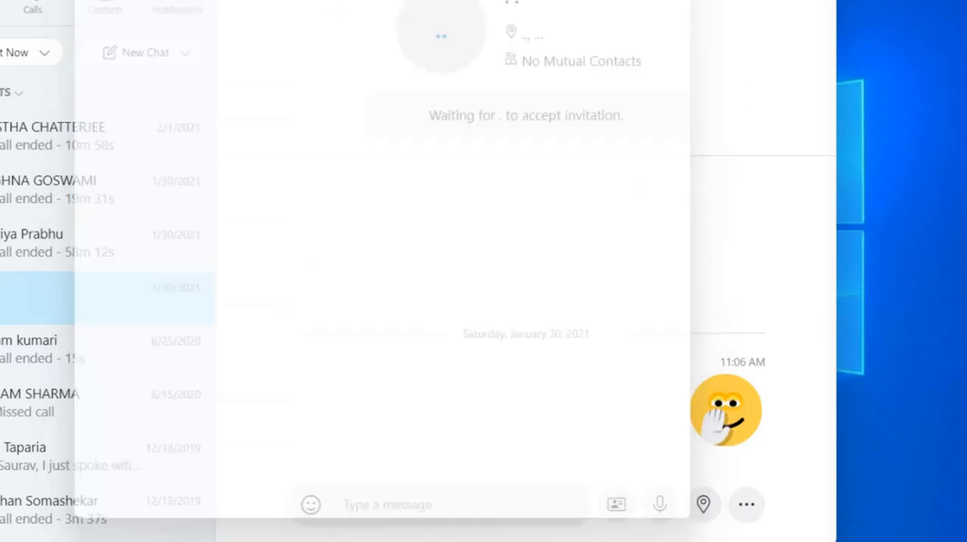
From the Start right-click menu, reach Windows Settings' Privacy & security Microphone permissions page
right_click(364, 529)
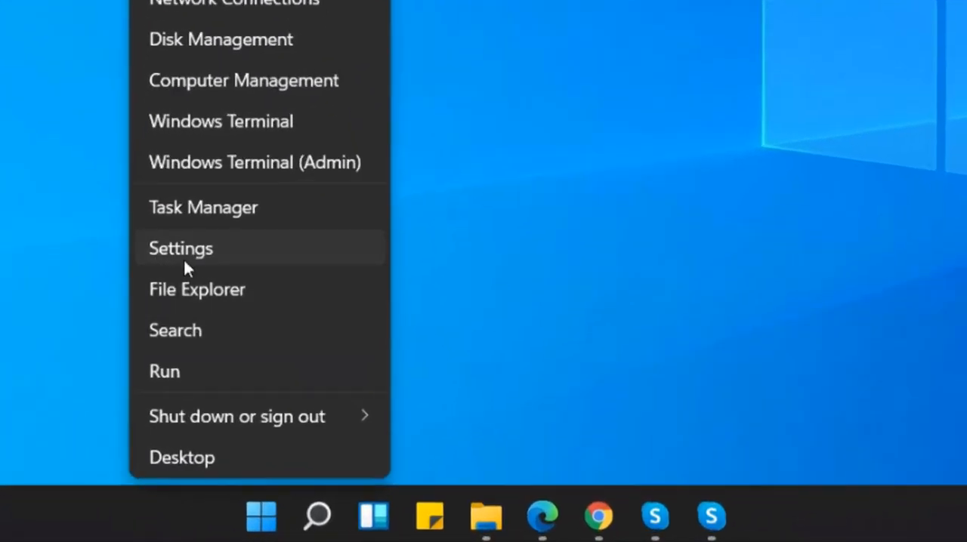
click(181, 248)
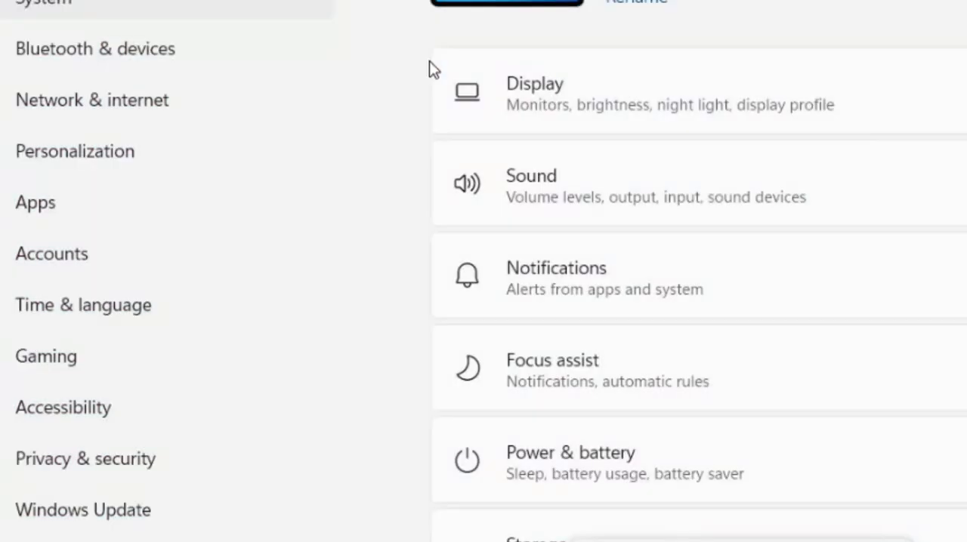
mouse_move(85, 460)
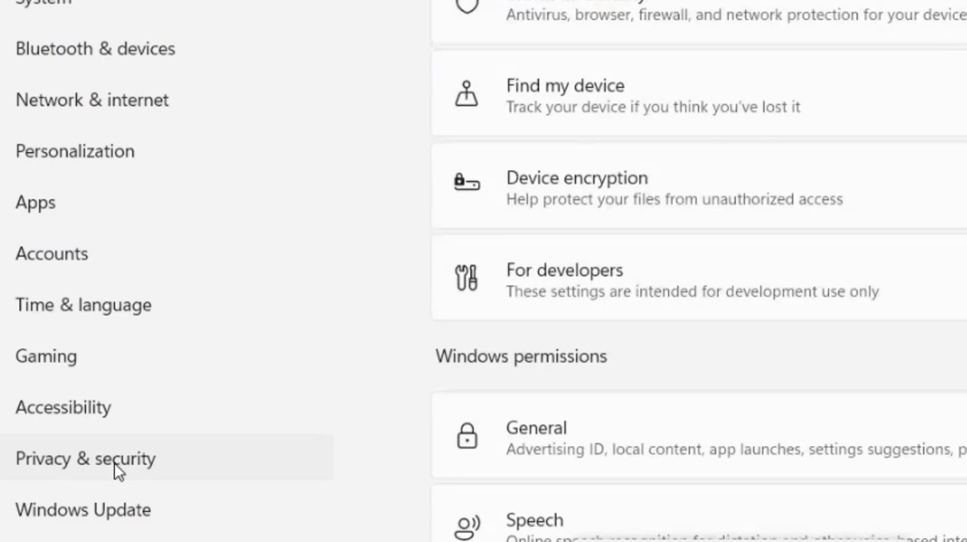
mouse_move(827, 327)
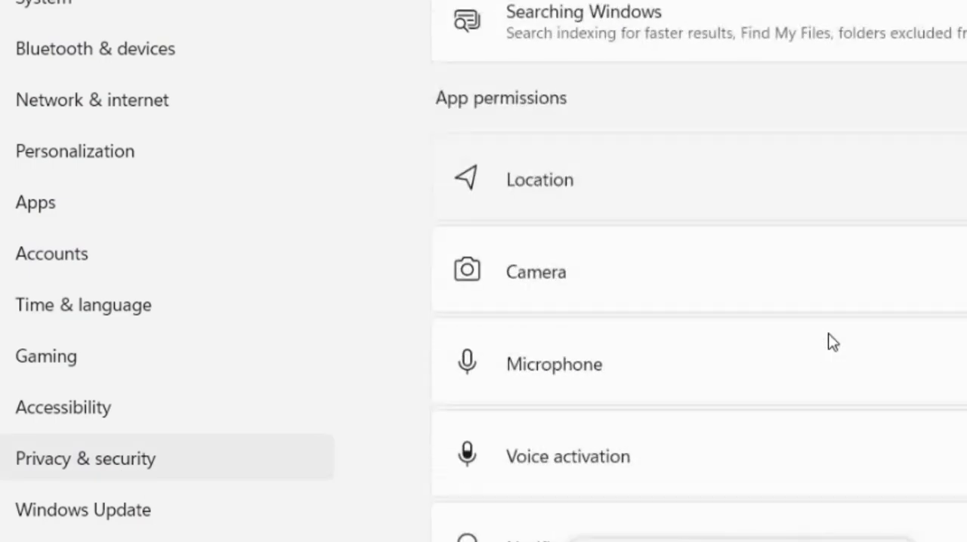
scroll(down, 3)
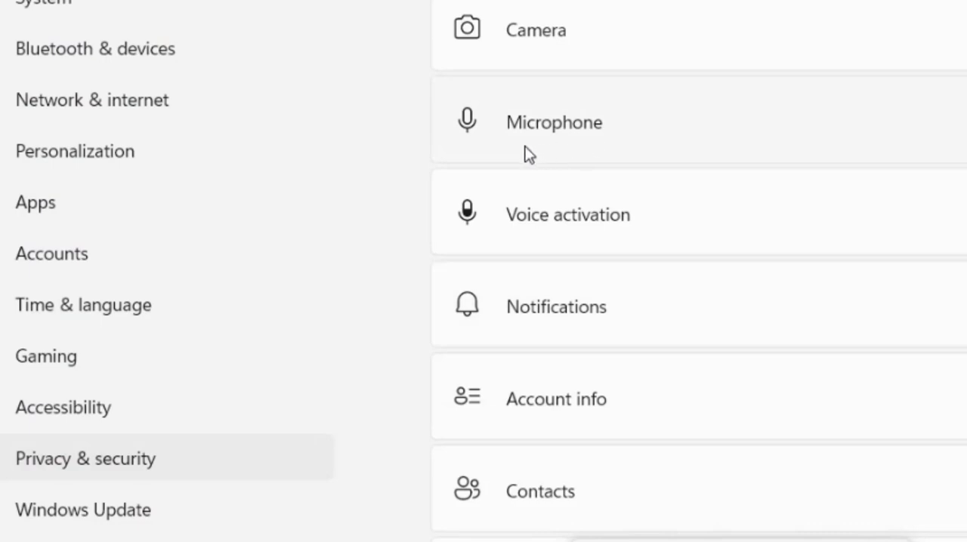
click(553, 121)
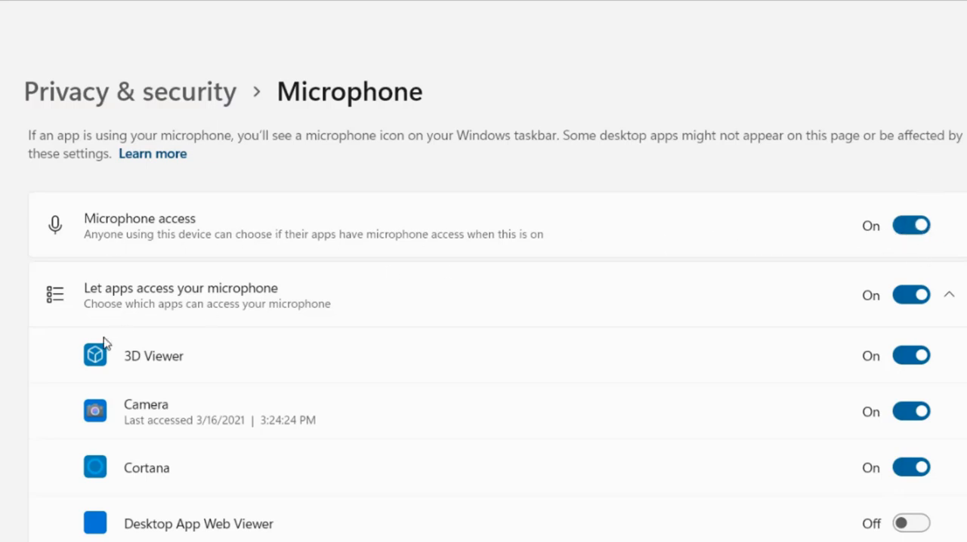
scroll(down, 3)
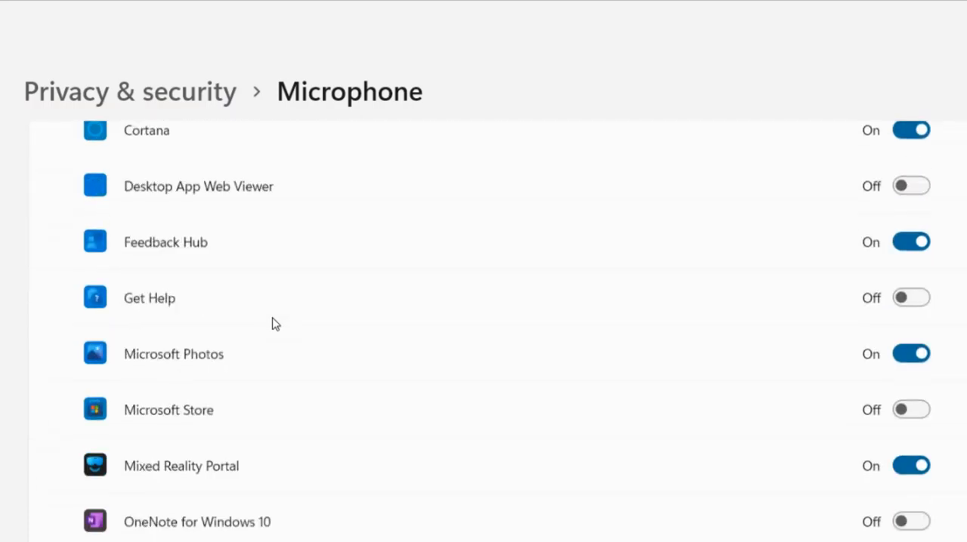
scroll(down, 3)
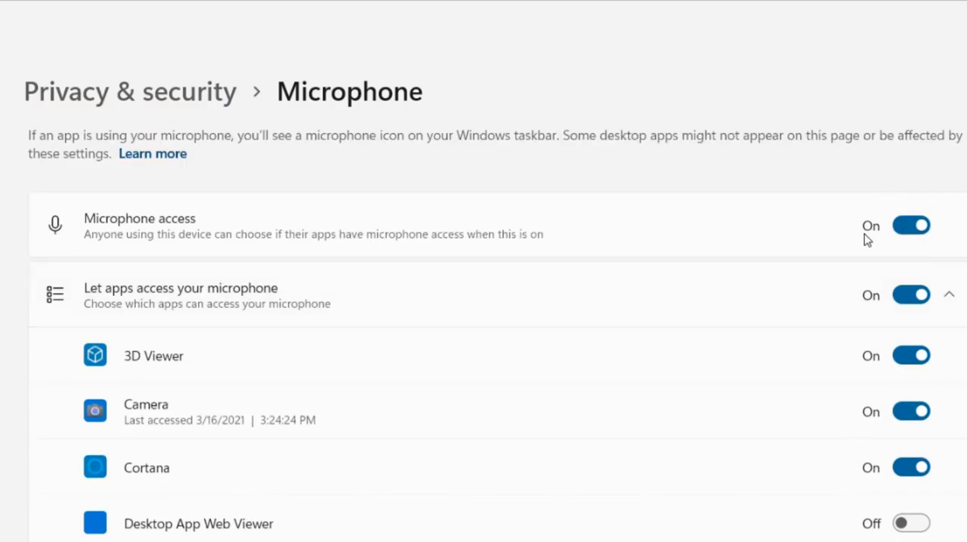
scroll(down, 3)
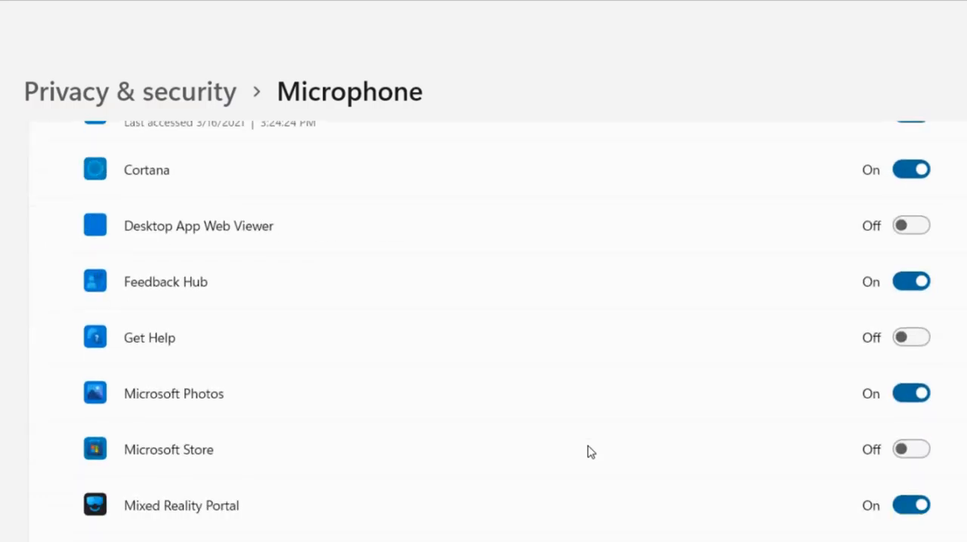
scroll(down, 3)
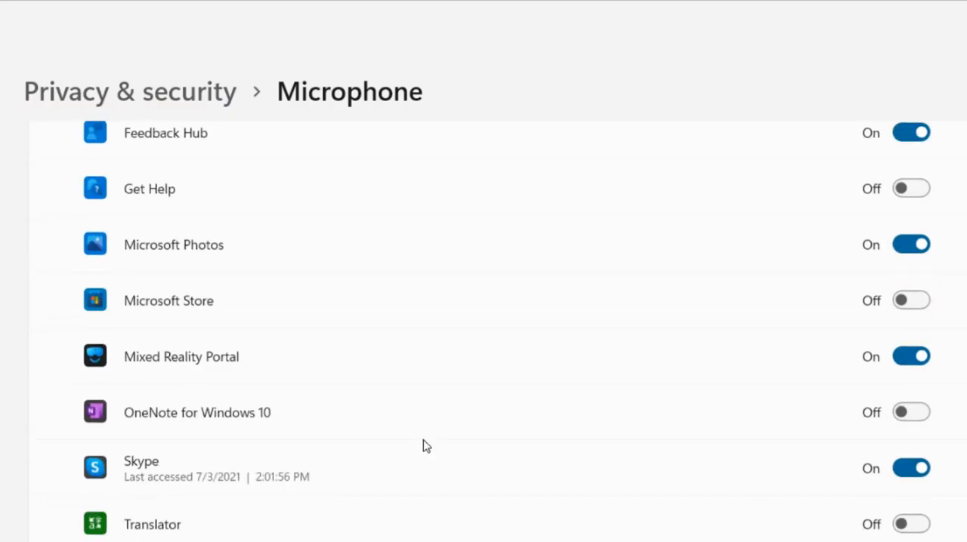